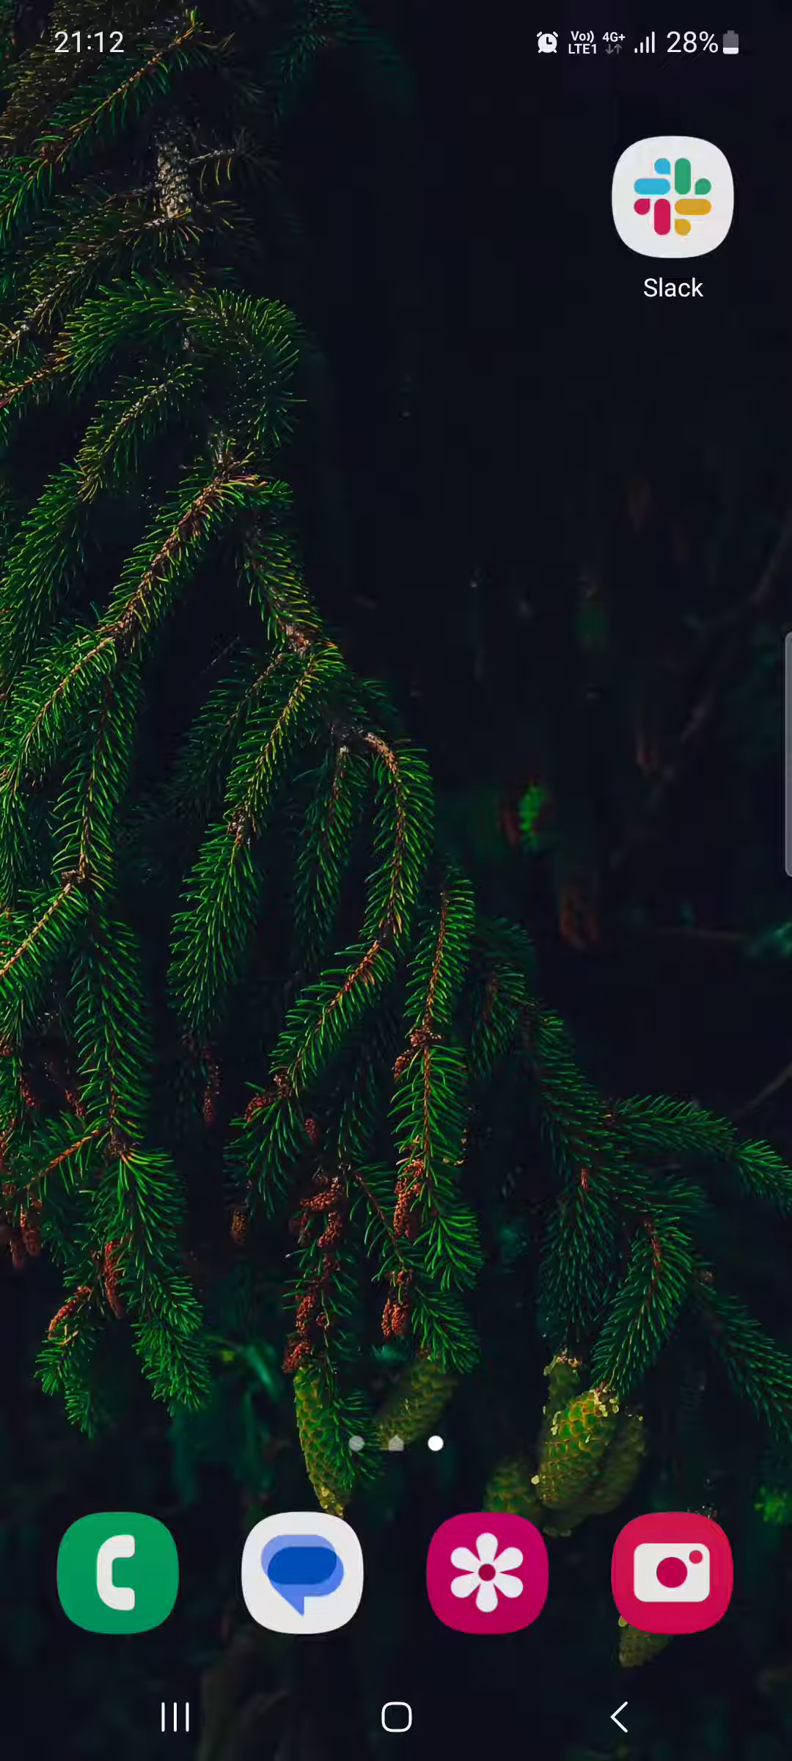
Launch Slack from the home screen, landing on the You profile page
click(672, 199)
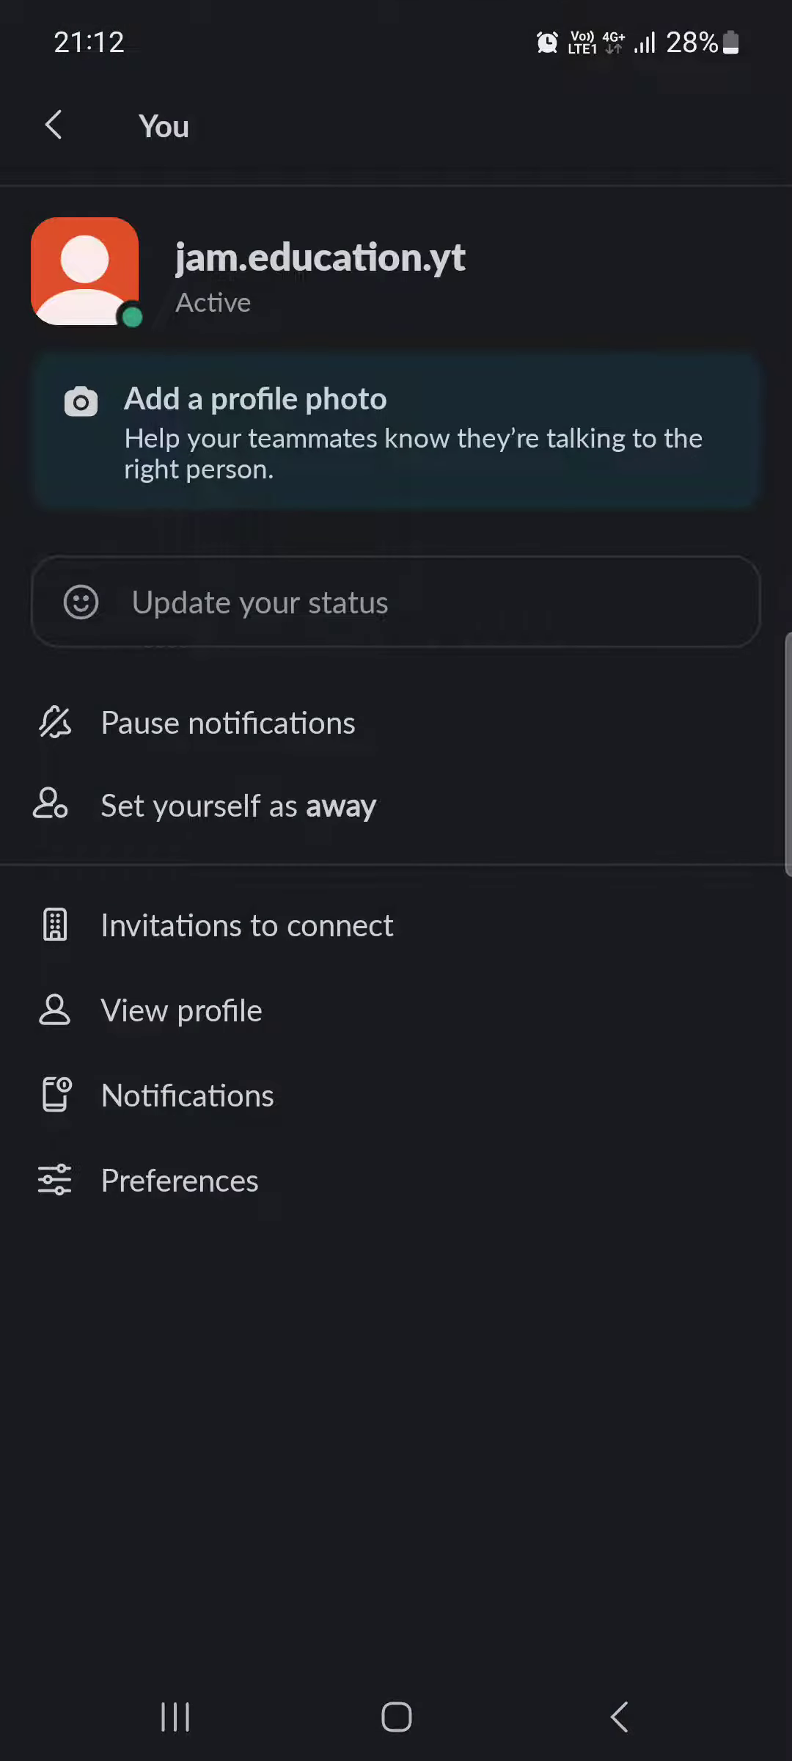
Return to Home from You and switch to the Direct messages list
click(53, 124)
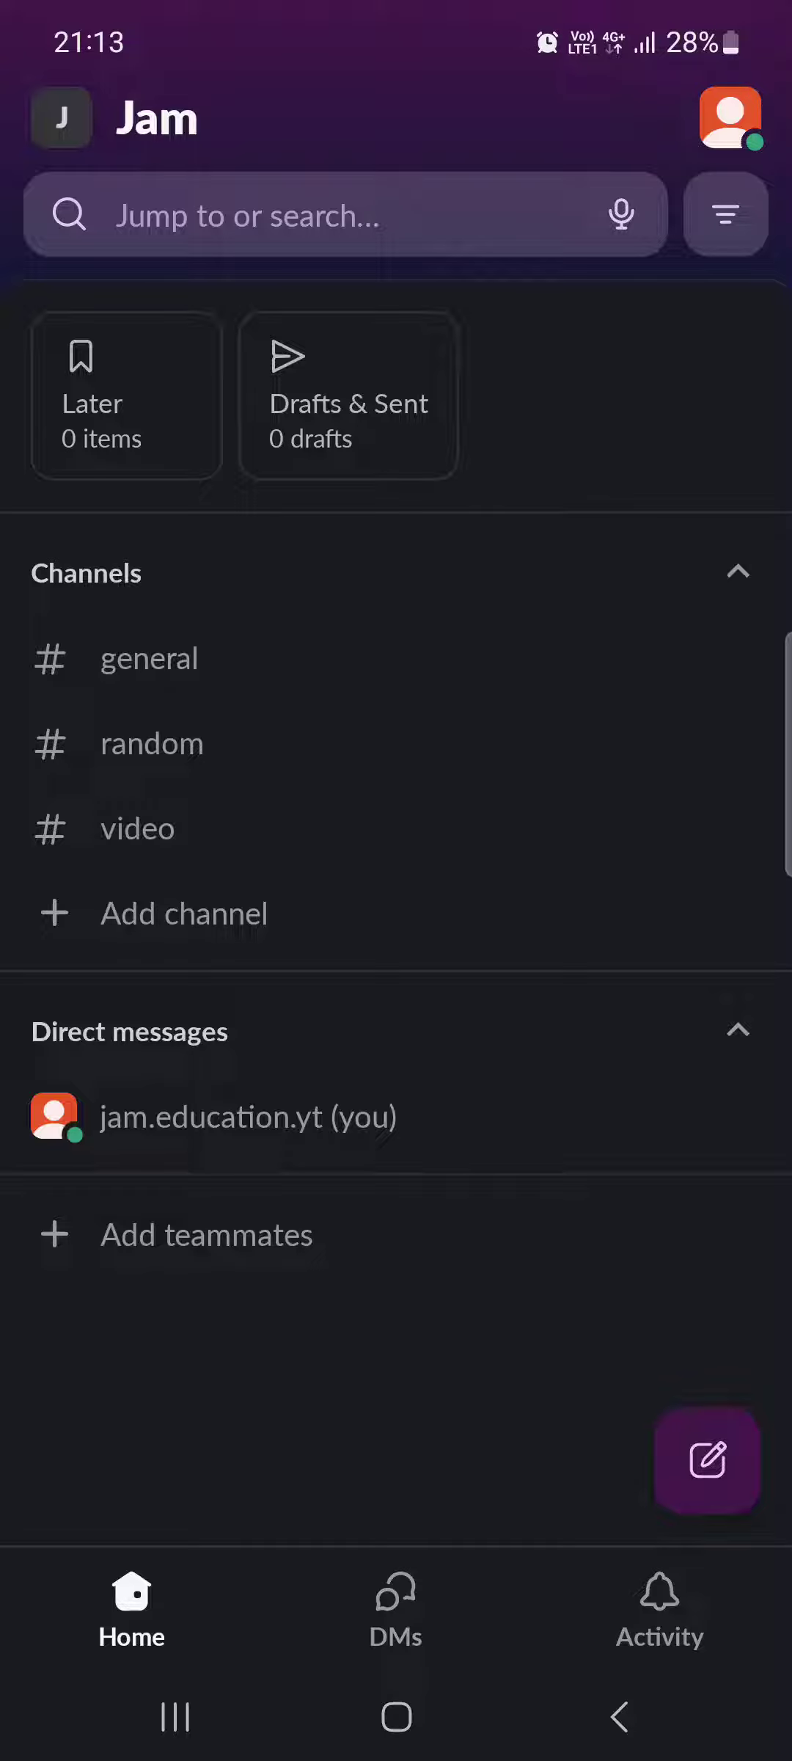
click(395, 1604)
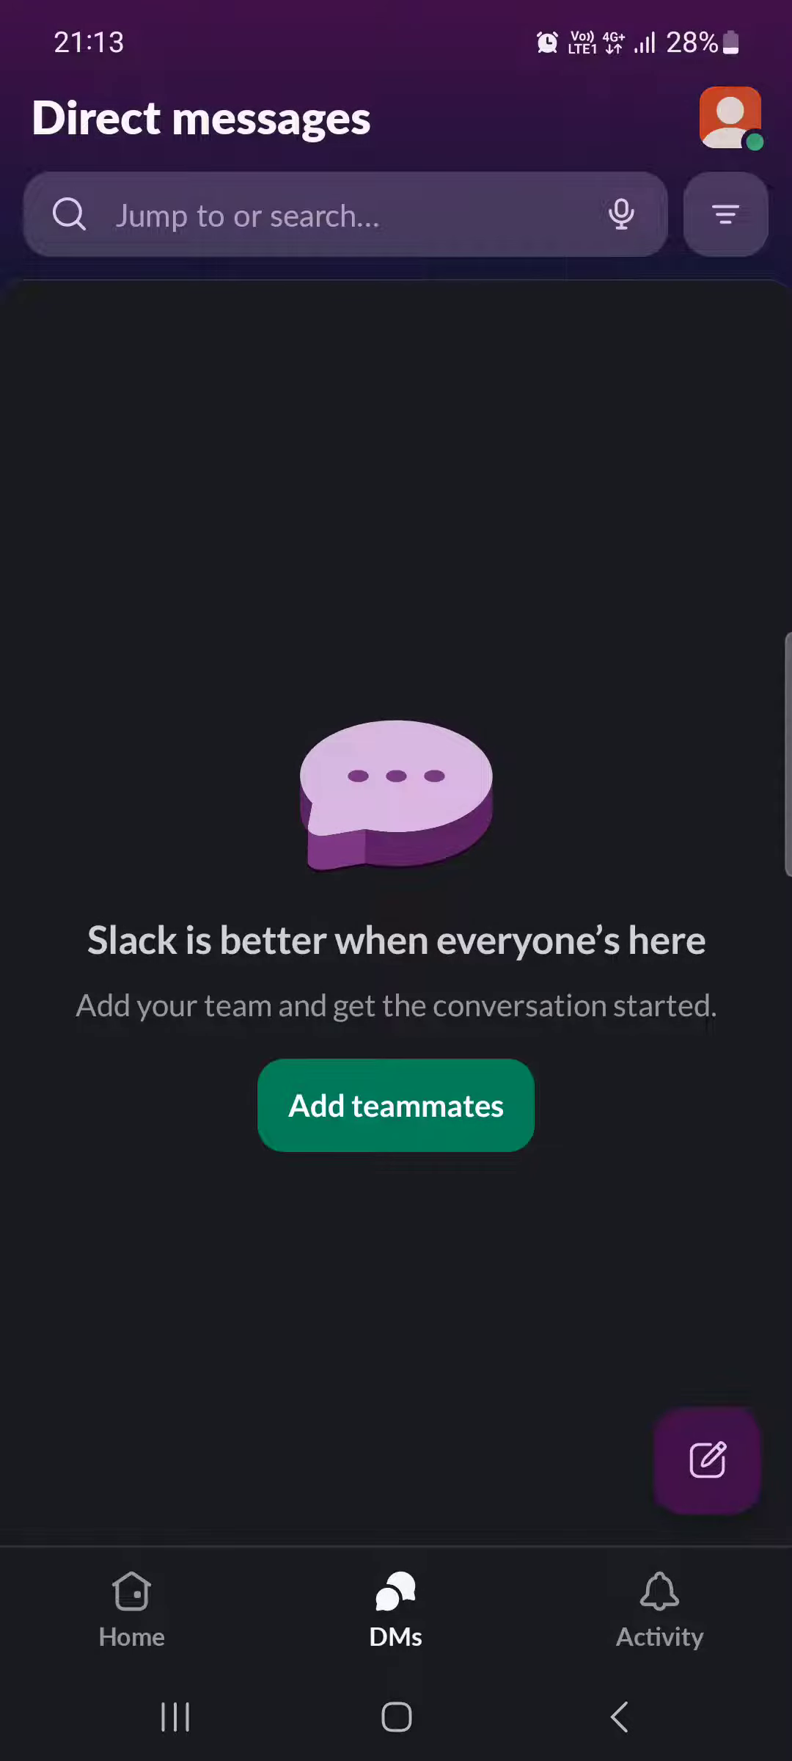
Reopen the You profile page via the top-right avatar in Direct messages
click(730, 118)
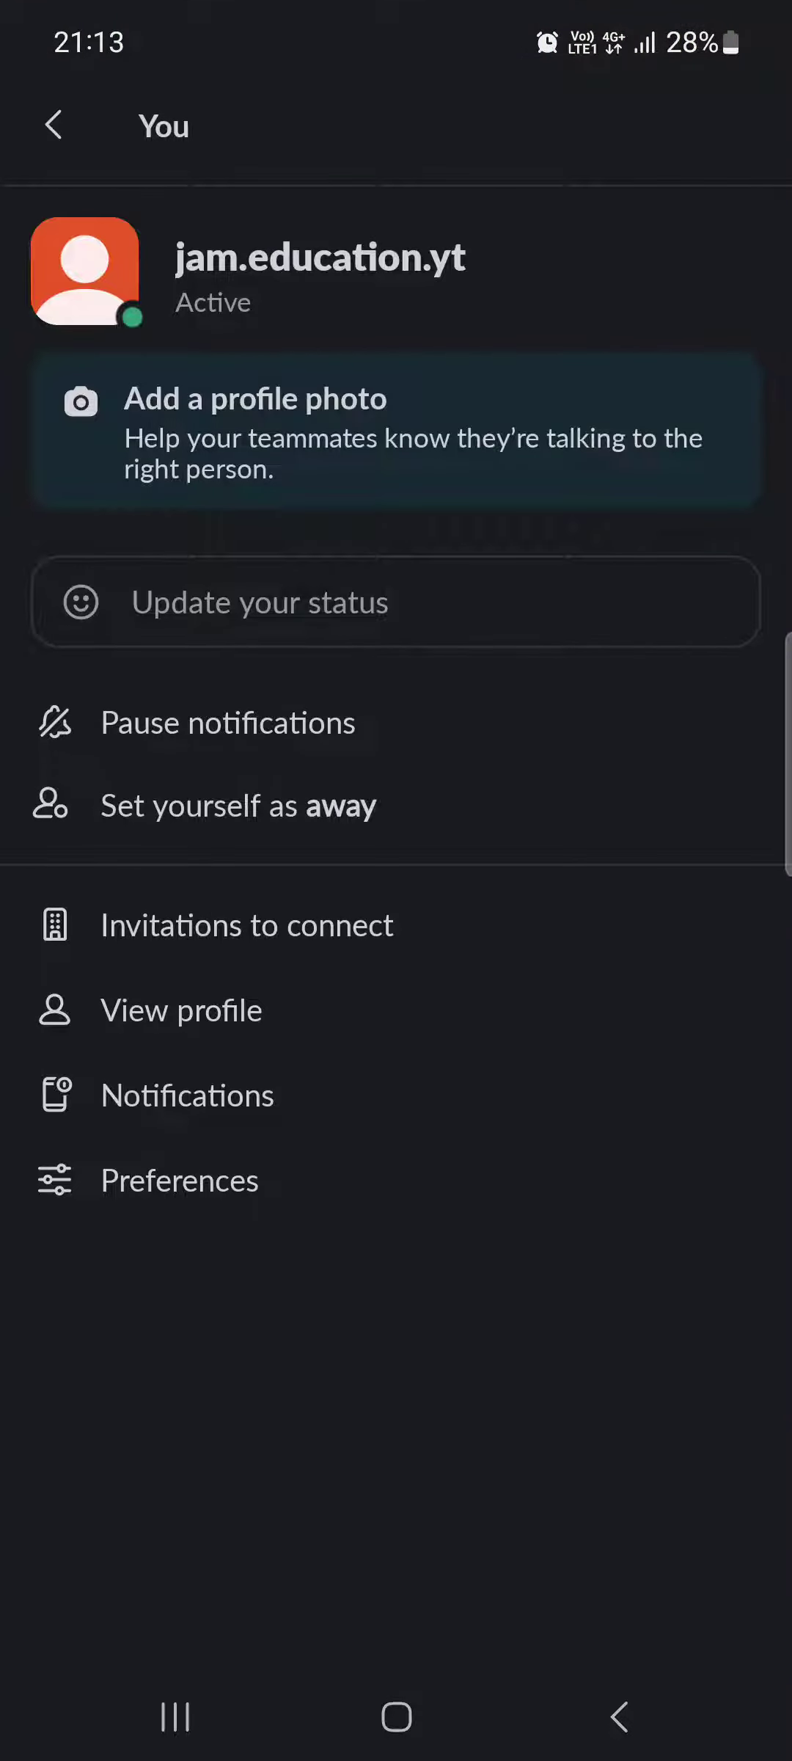